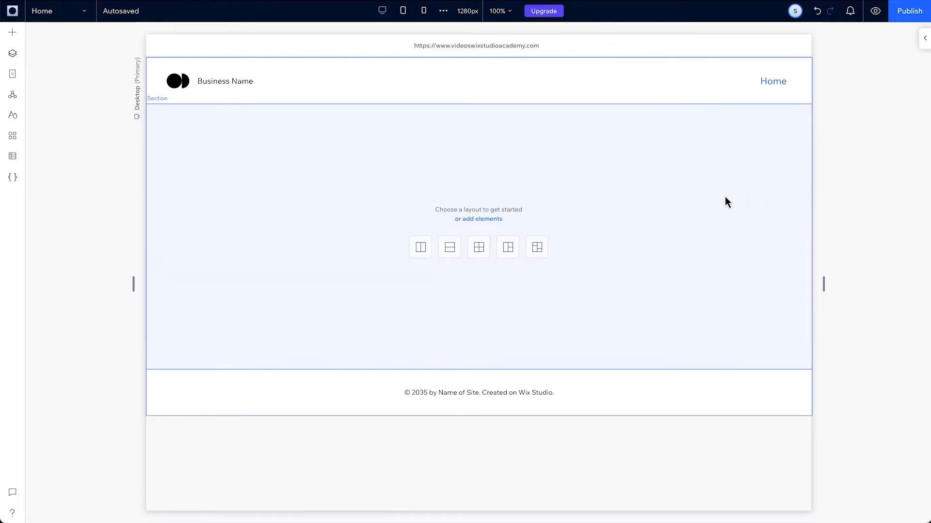
mouse_move(675, 261)
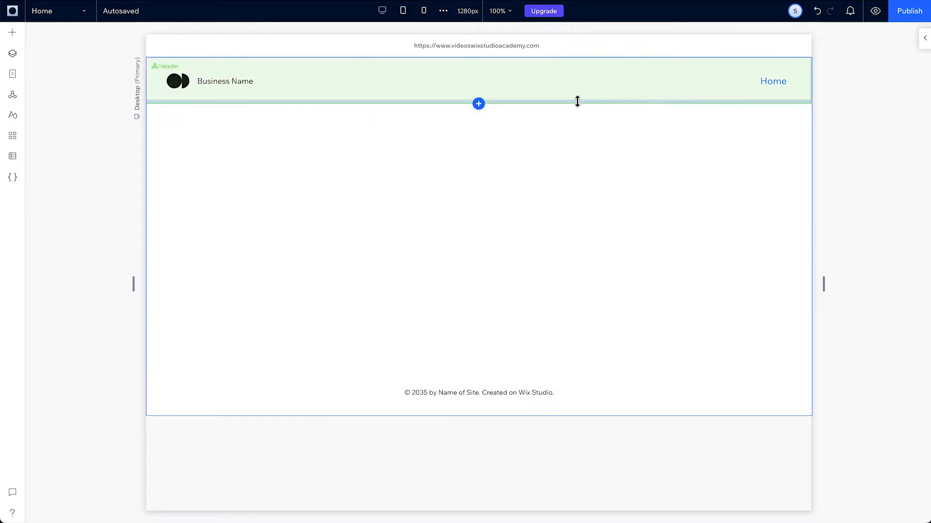
Step: Bring up the Wix Studio logo menu (Dashboard, Site, Tools, View) from the top bar
click(56, 11)
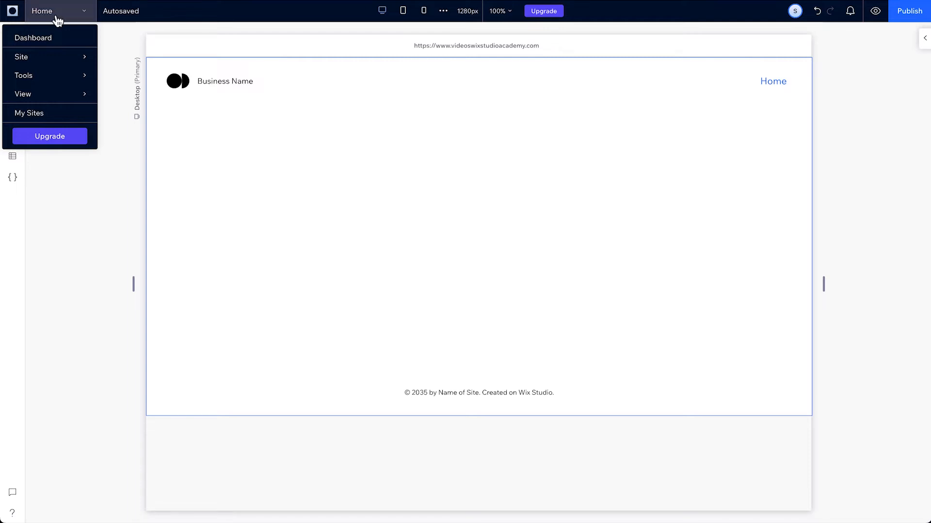
click(101, 288)
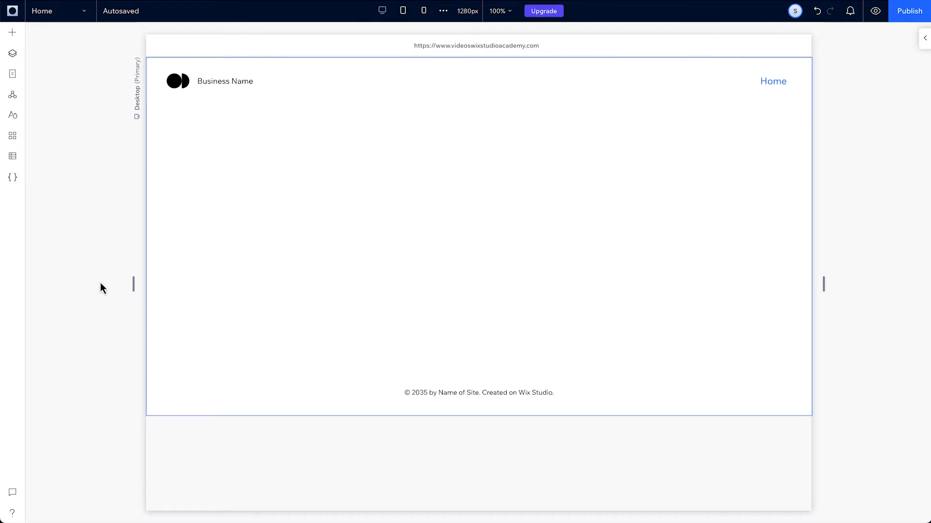
click(12, 32)
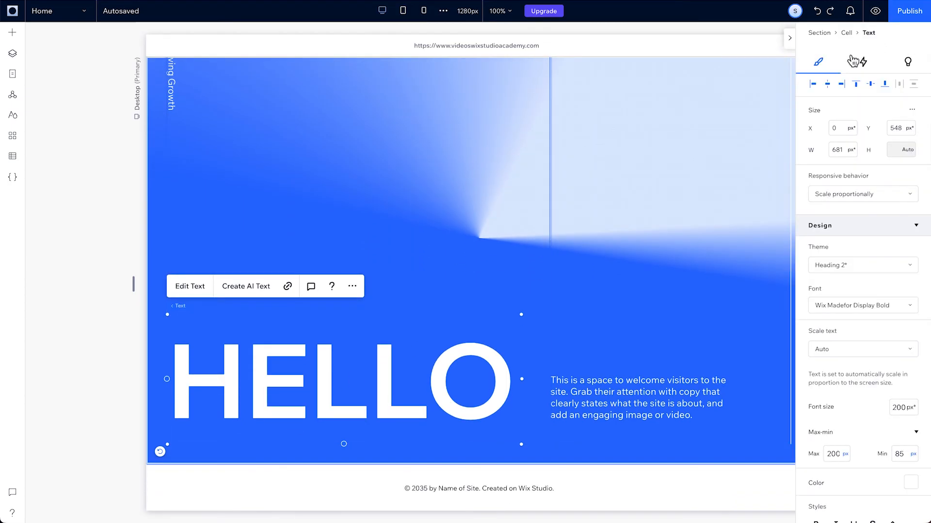
Step: Switch the inspector to the Interactions tab for the HELLO heading
click(862, 62)
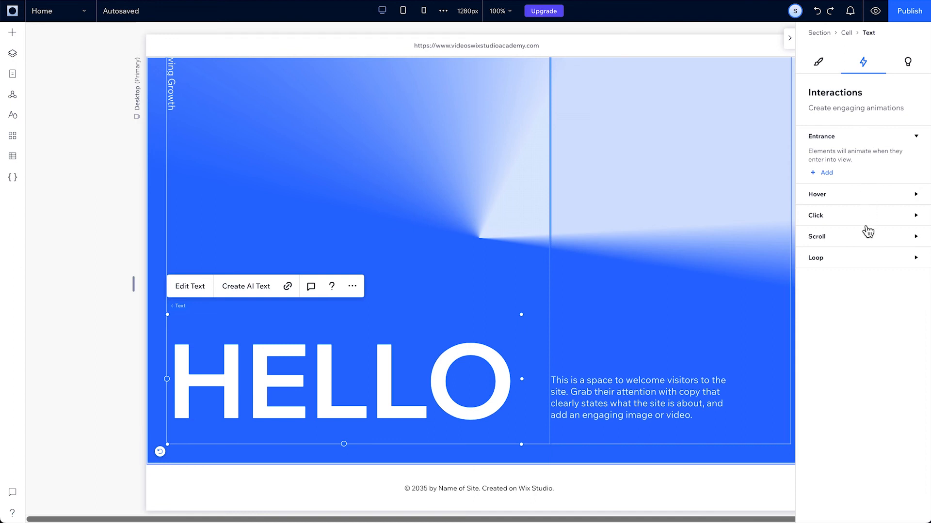